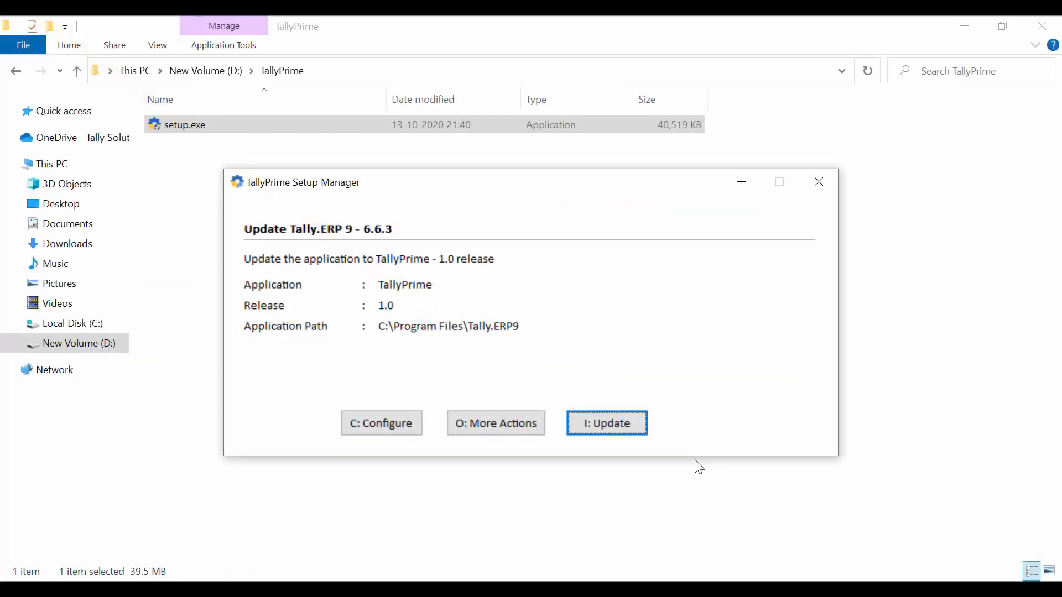
Update the Tally.ERP 9 6.6.3 installation to TallyPrime 1.0 and start TallyPrime
click(606, 422)
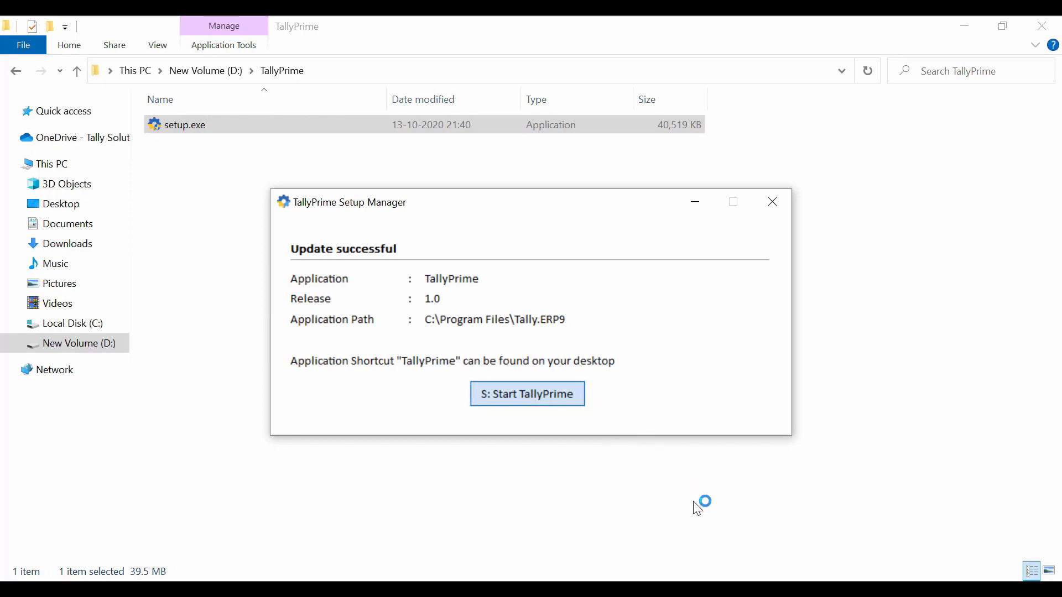
click(526, 393)
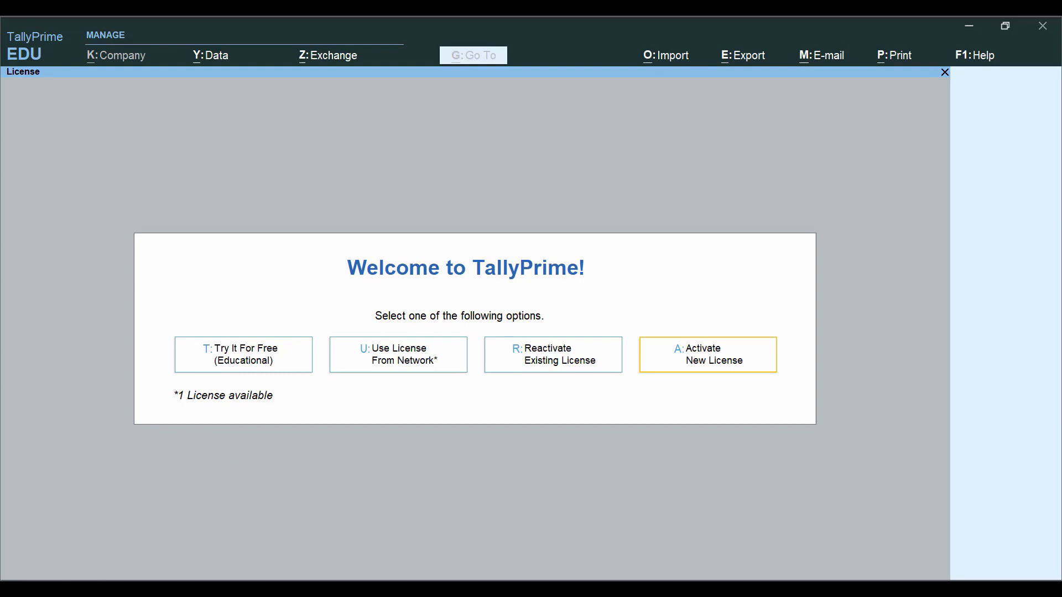
Launch tally.exe from the Tally.ERP9 folder and enter the Tally.NET password for reactivation
click(707, 354)
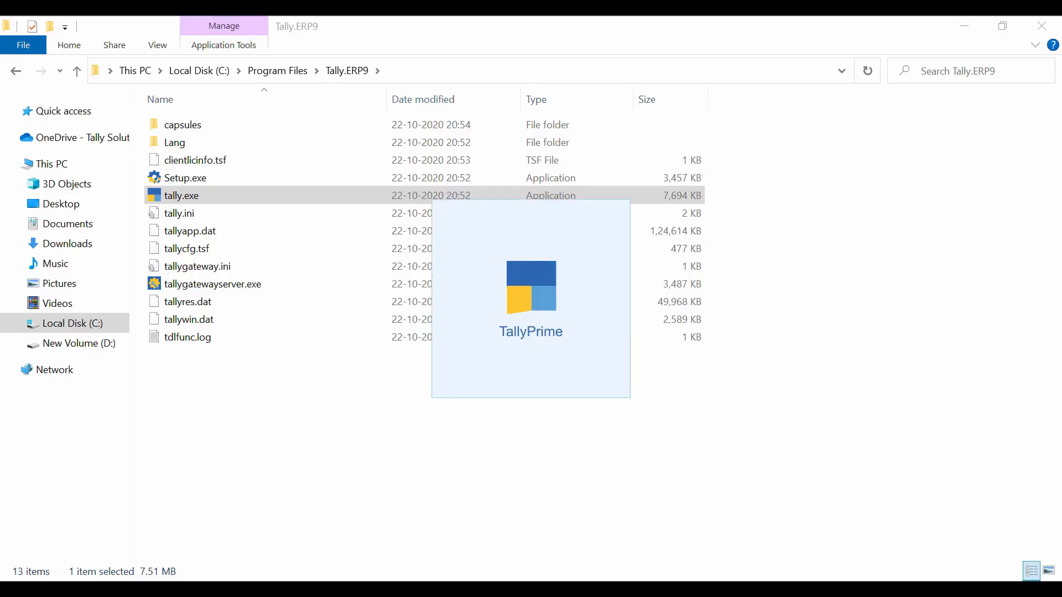
double_click(182, 194)
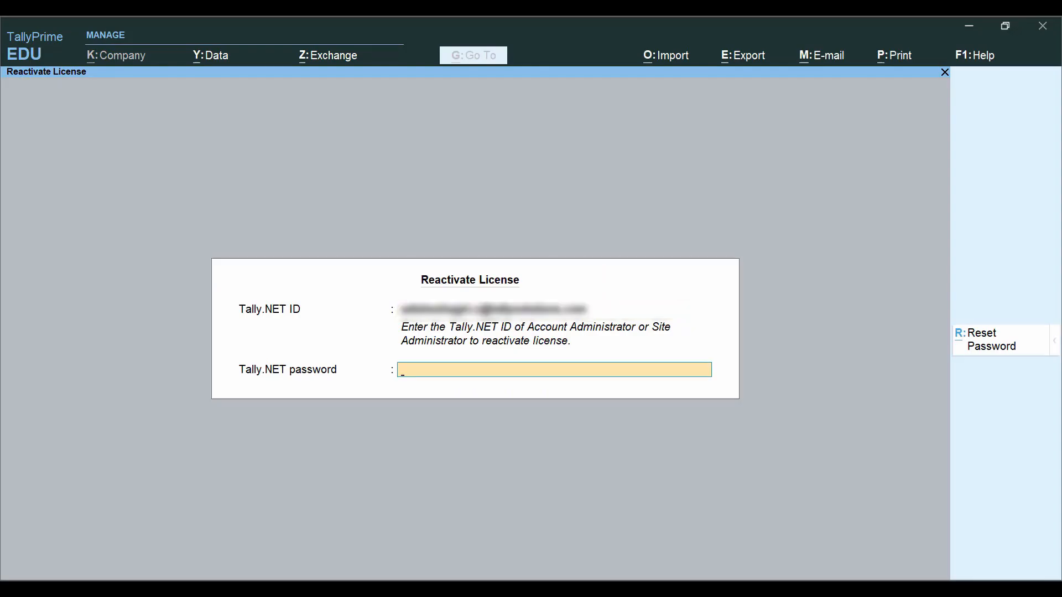
text(********)
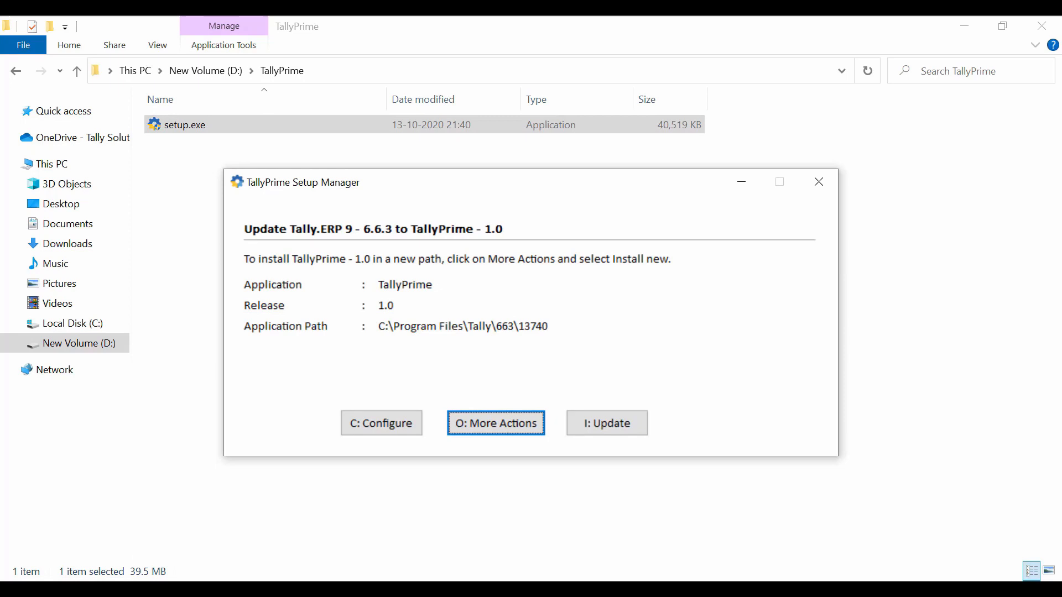
Install TallyPrime 1.0 fresh in C:\Program Files\TallyPrime via Install New and start it
click(495, 422)
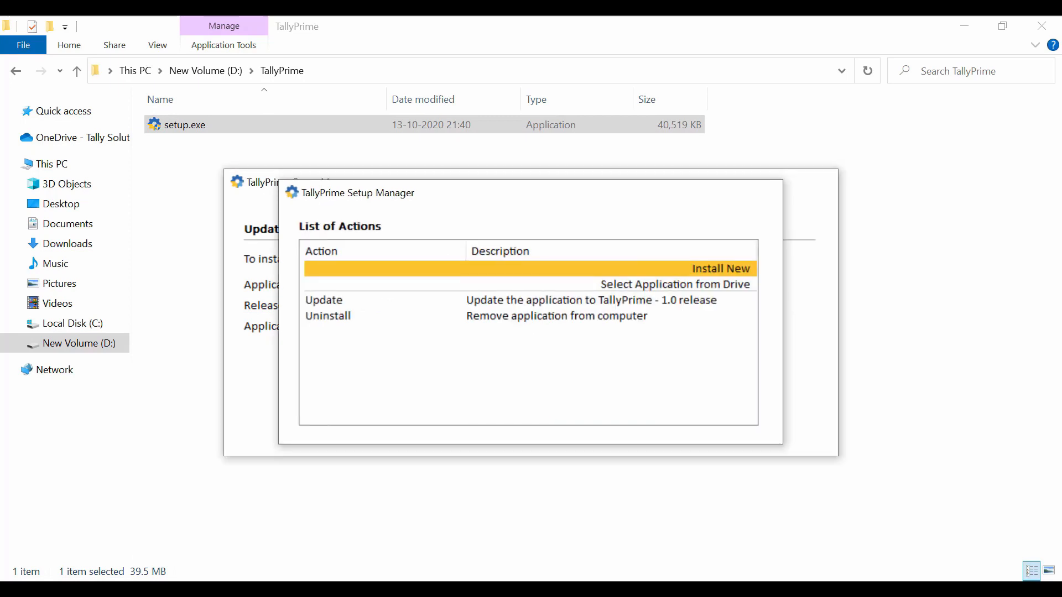
click(720, 268)
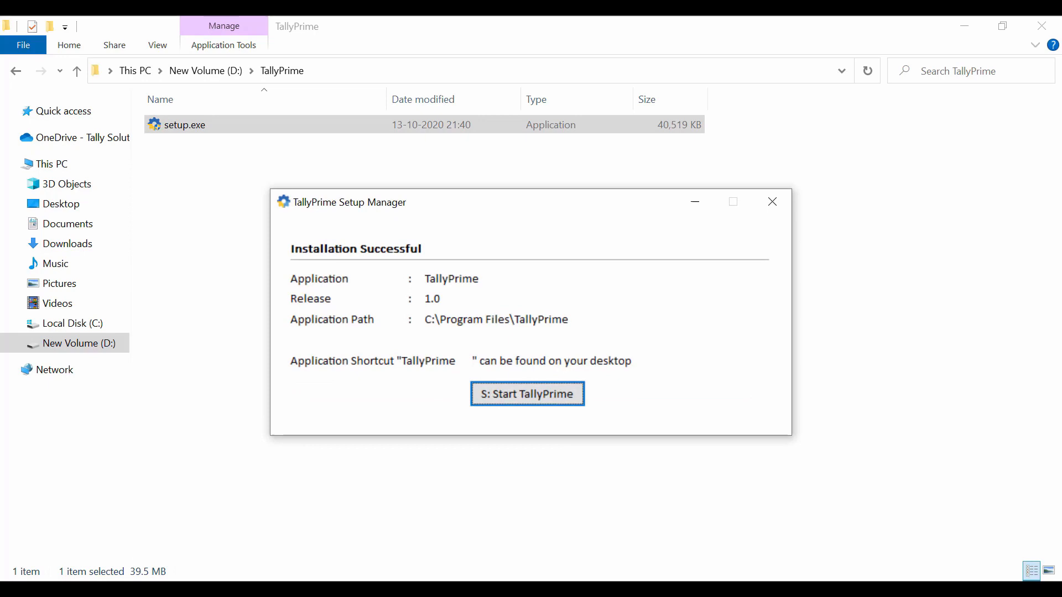
click(526, 394)
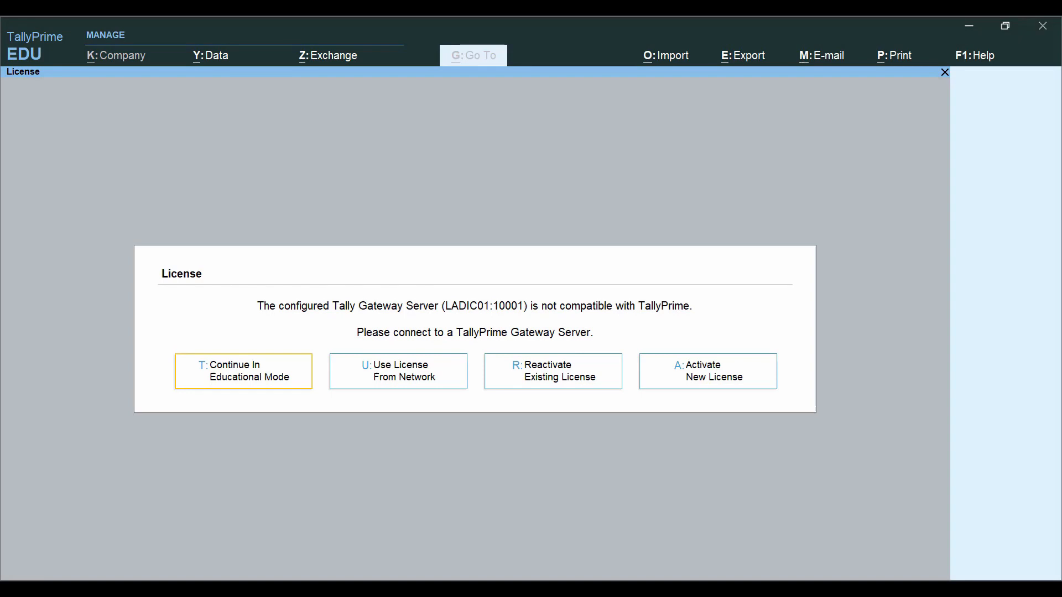
mouse_move(610, 394)
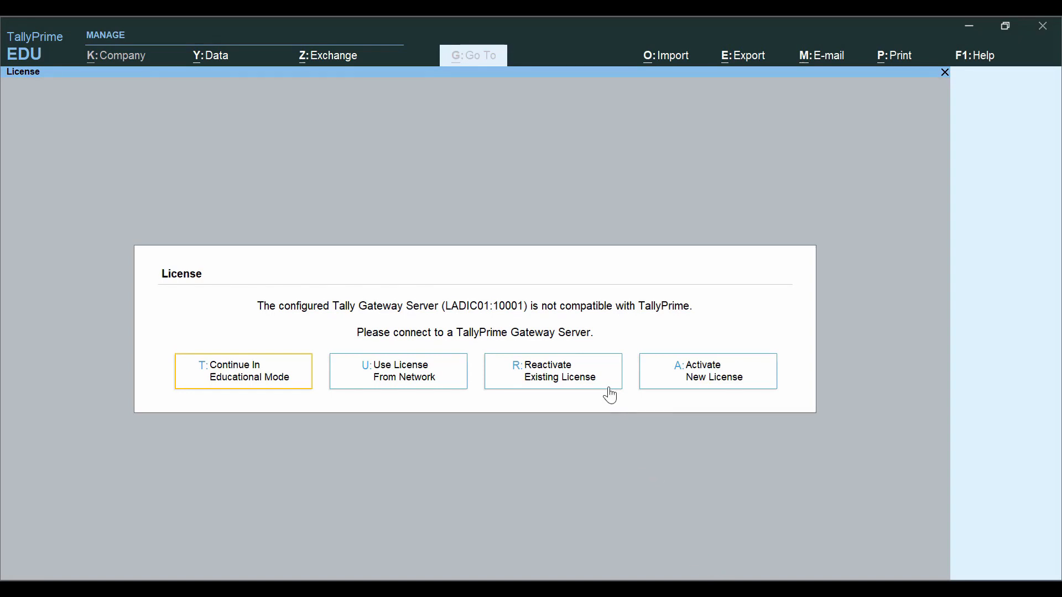
Choose Reactivate Existing License and submit the Tally.NET ID and password
click(553, 371)
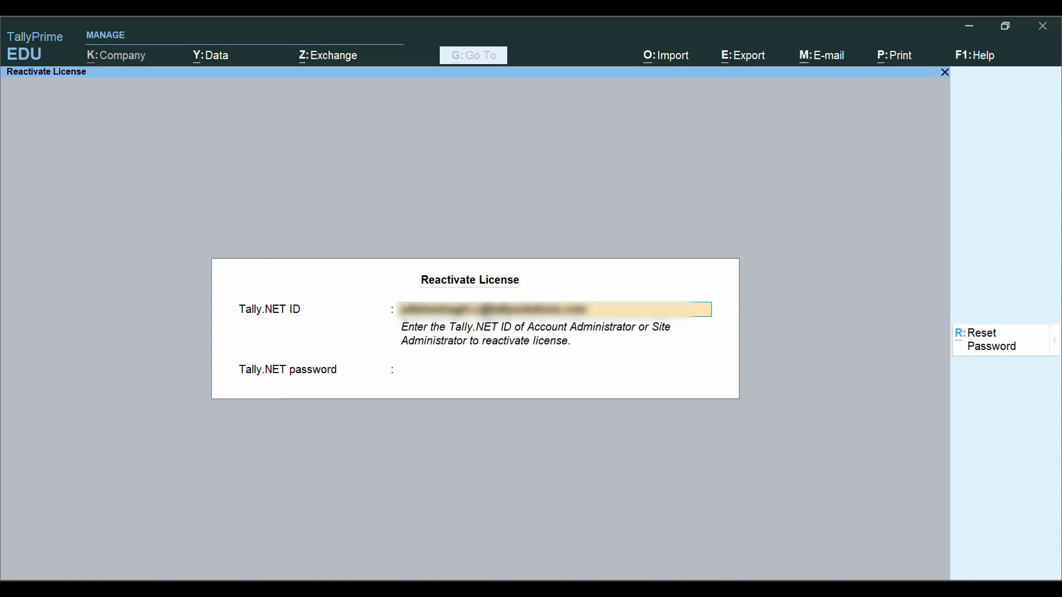
text(********)
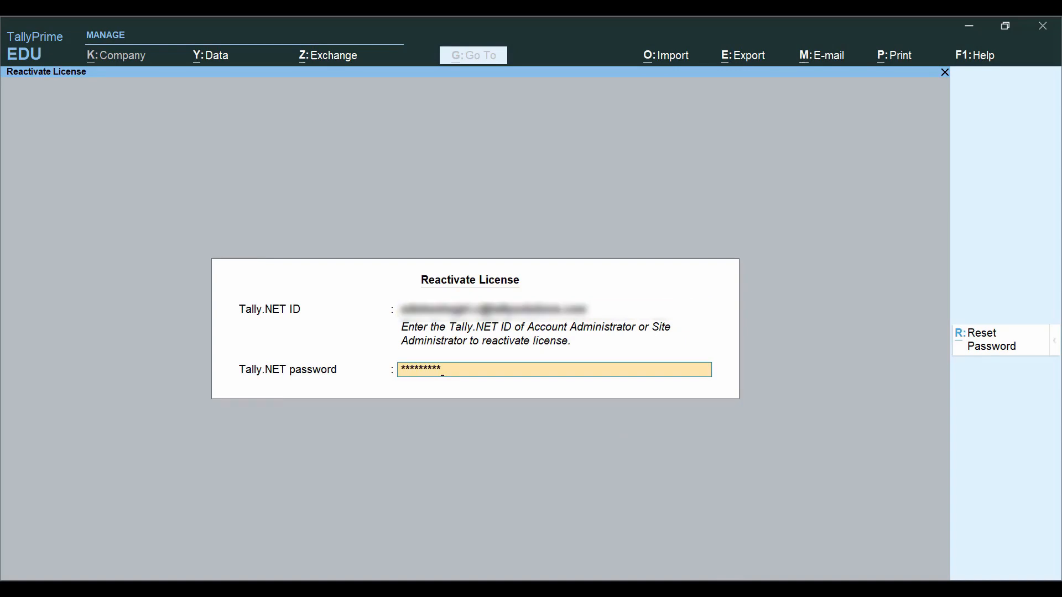
mouse_move(480, 320)
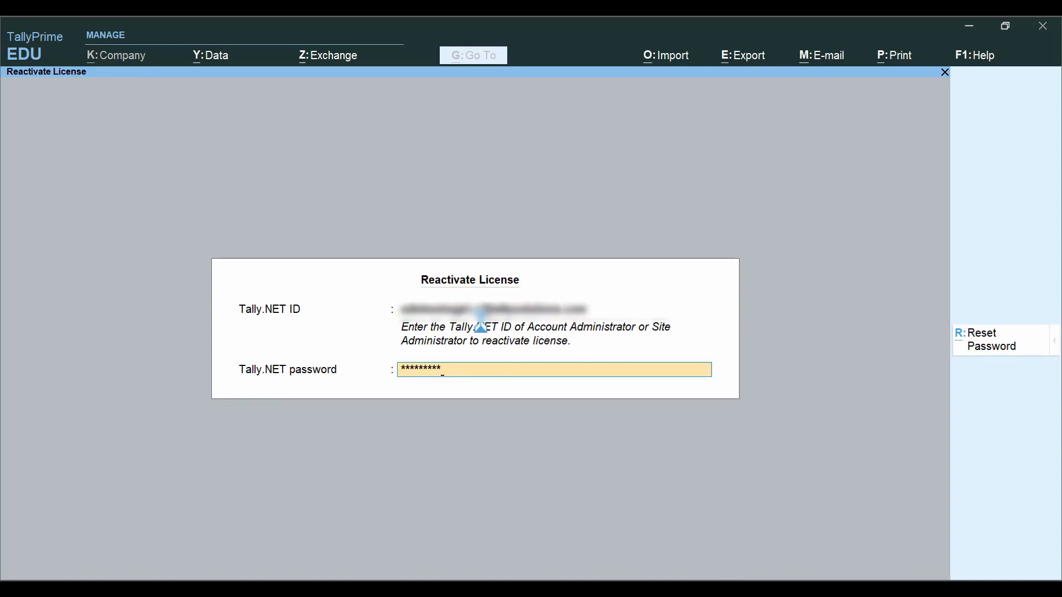
key(Enter)
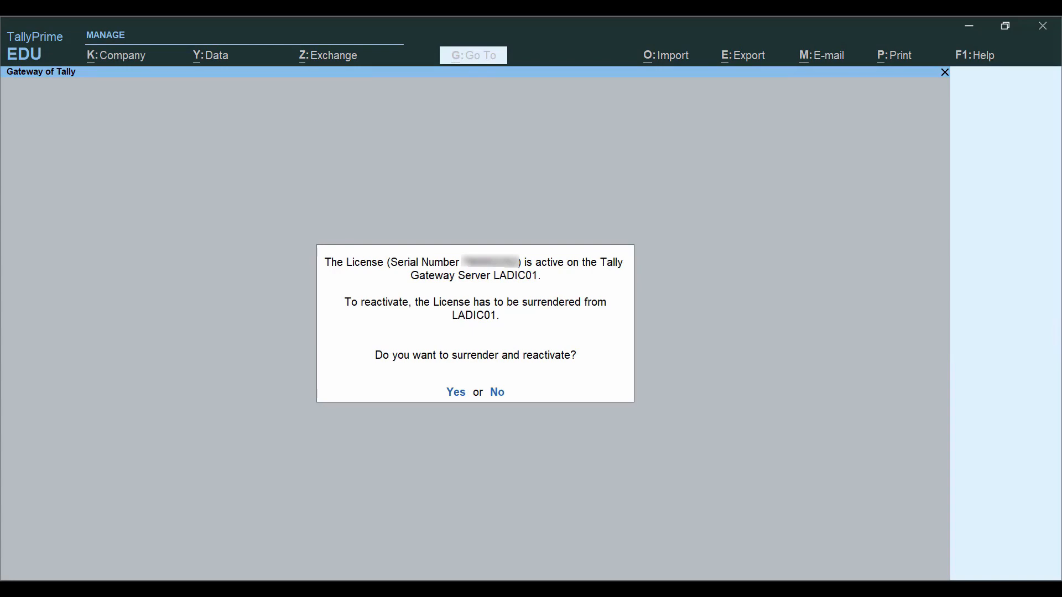
Confirm surrendering the license from LADIC01, reactivate, and continue past the Congratulations message
click(455, 391)
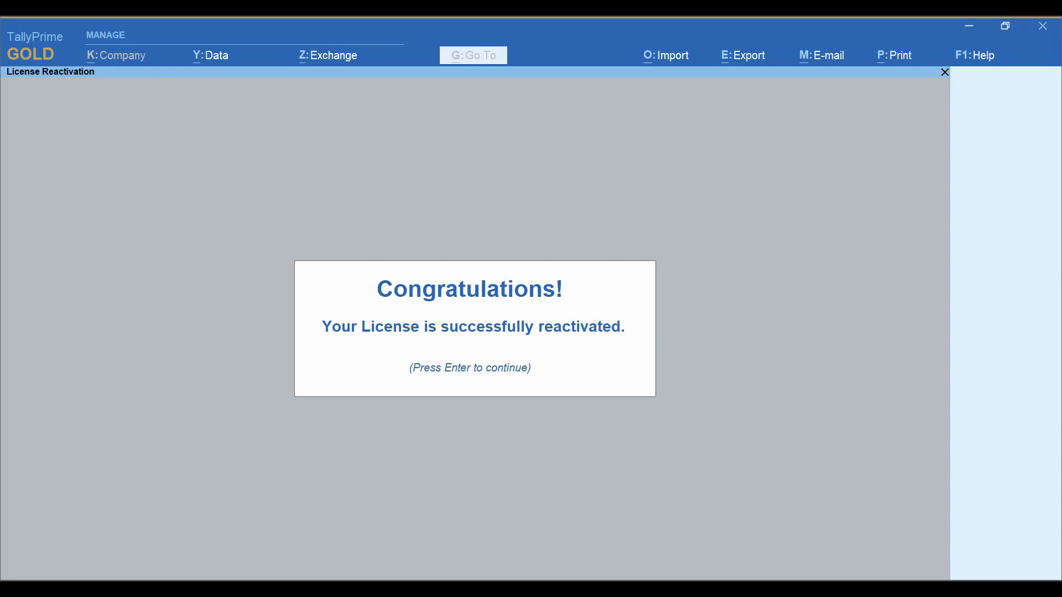
key(enter)
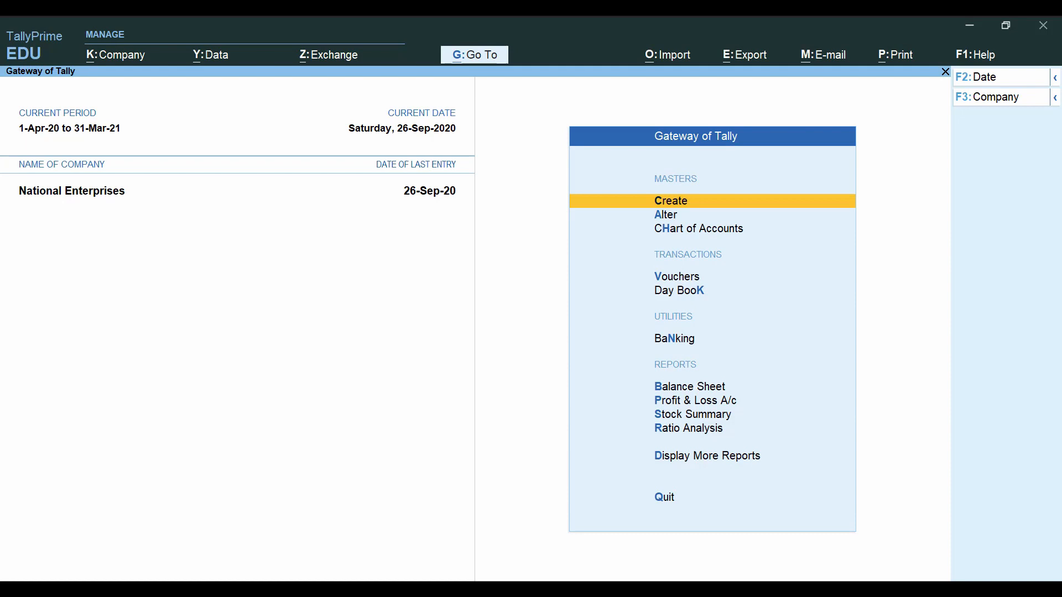
Reach Manage License through F1 Help > Settings > License to view current license status
click(971, 56)
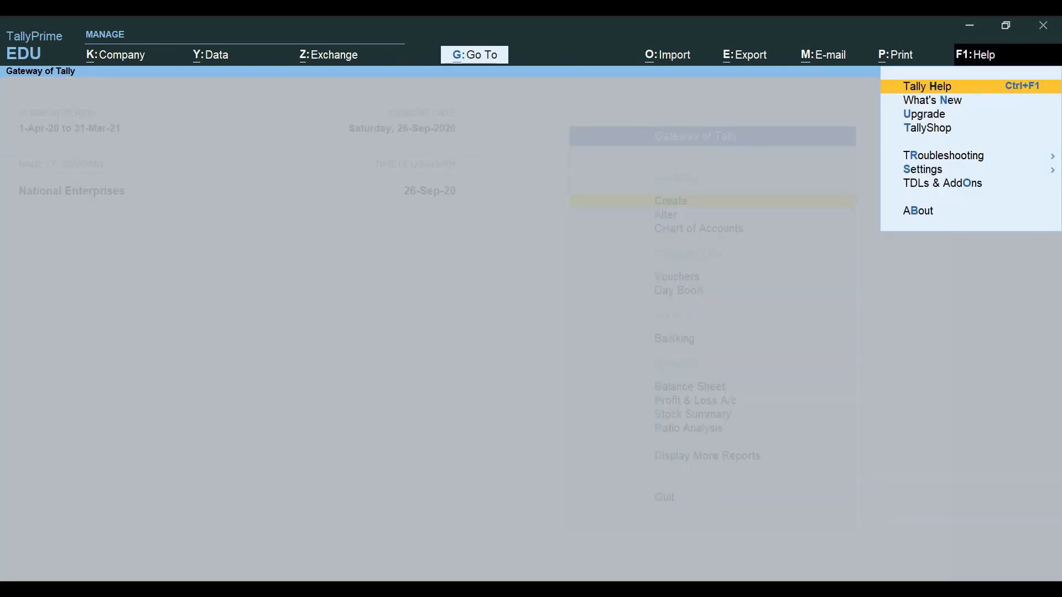
click(923, 170)
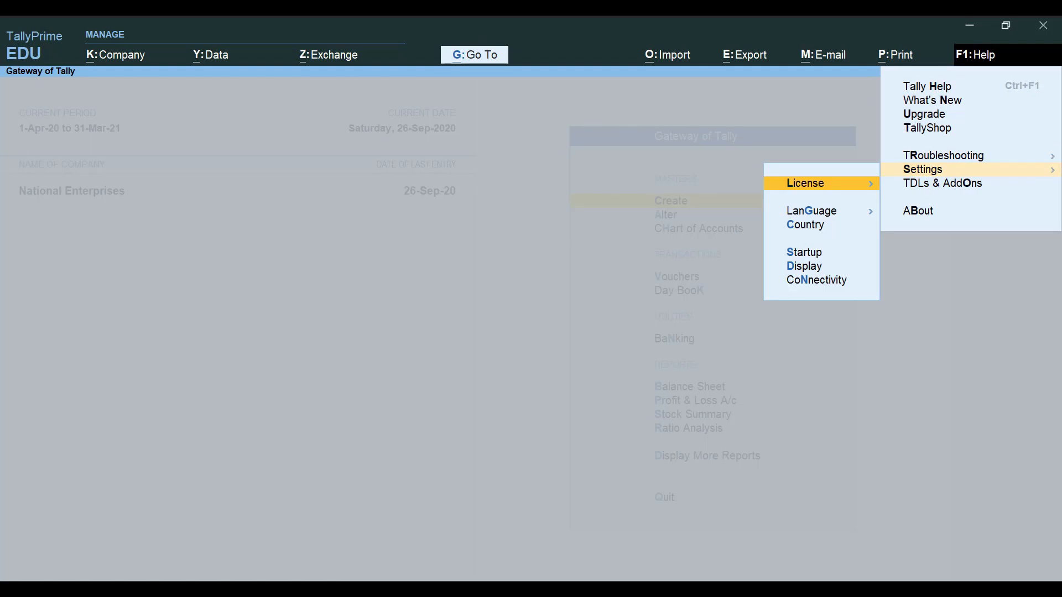
click(805, 184)
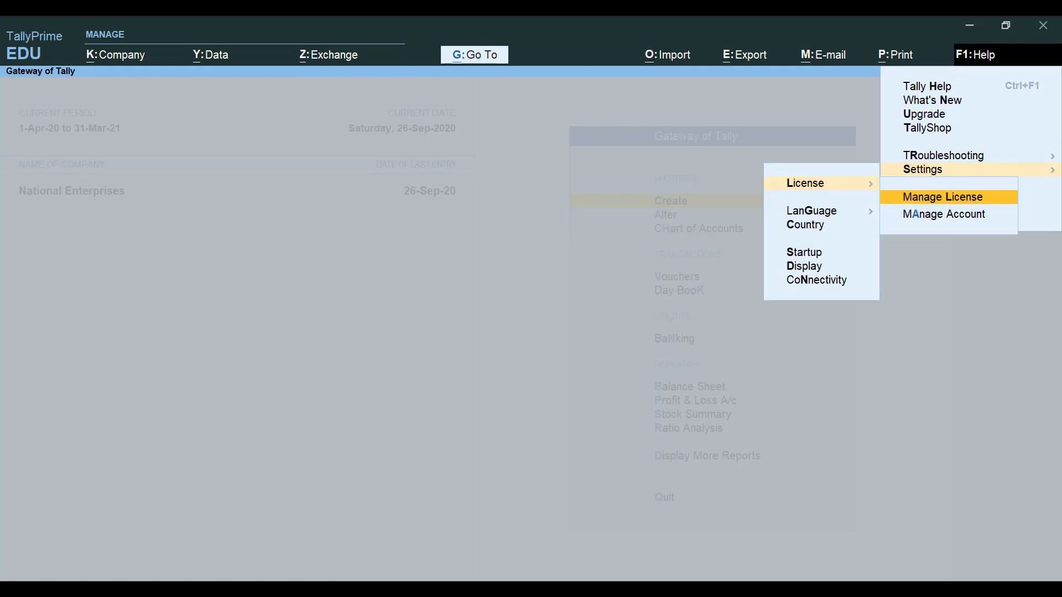
click(942, 197)
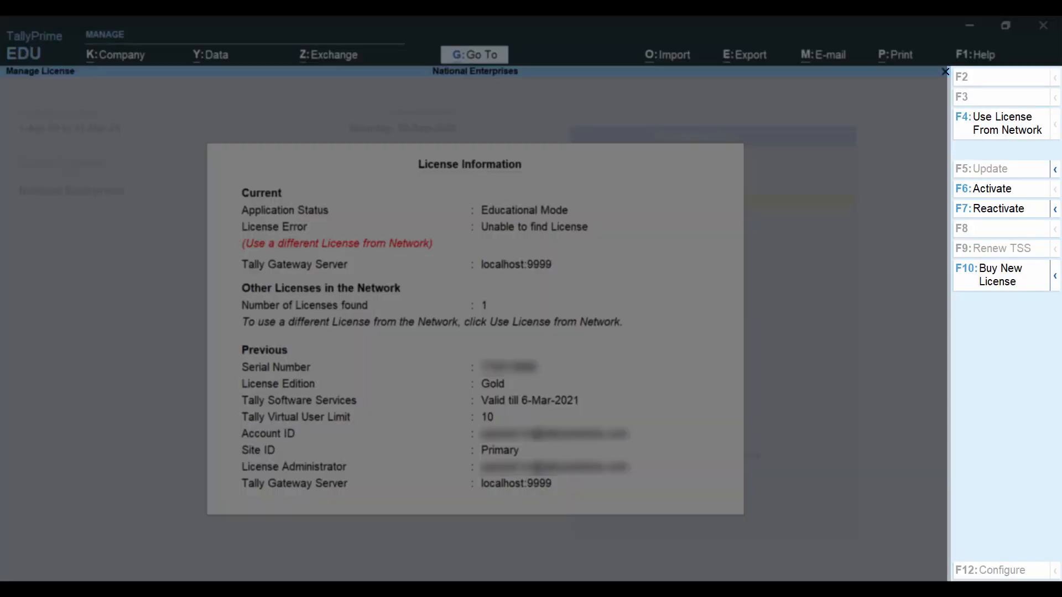